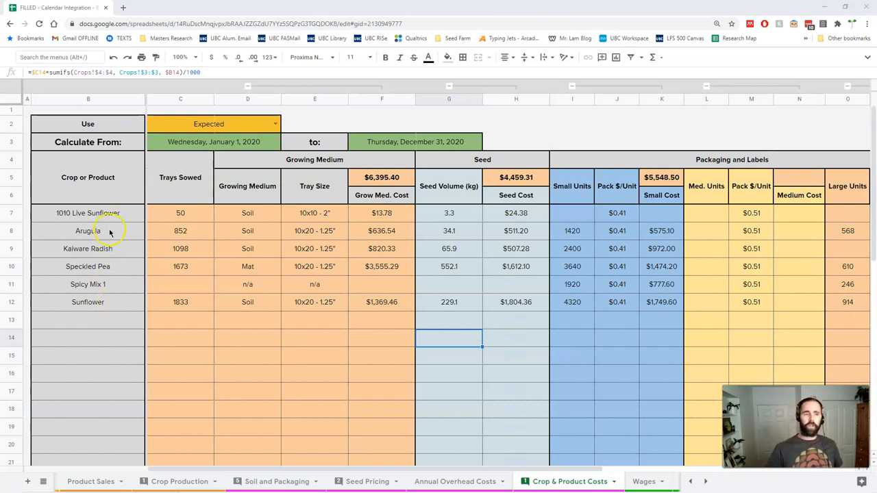
mouse_move(107, 288)
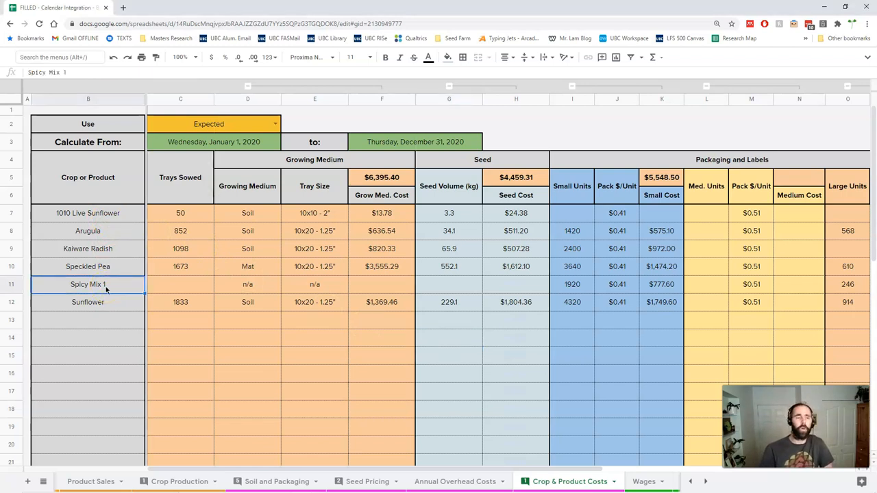
mouse_move(87, 284)
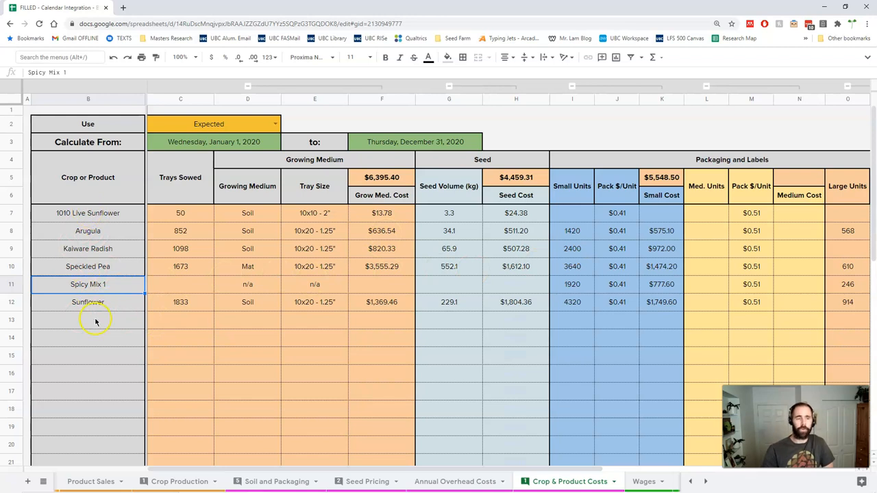
mouse_move(203, 231)
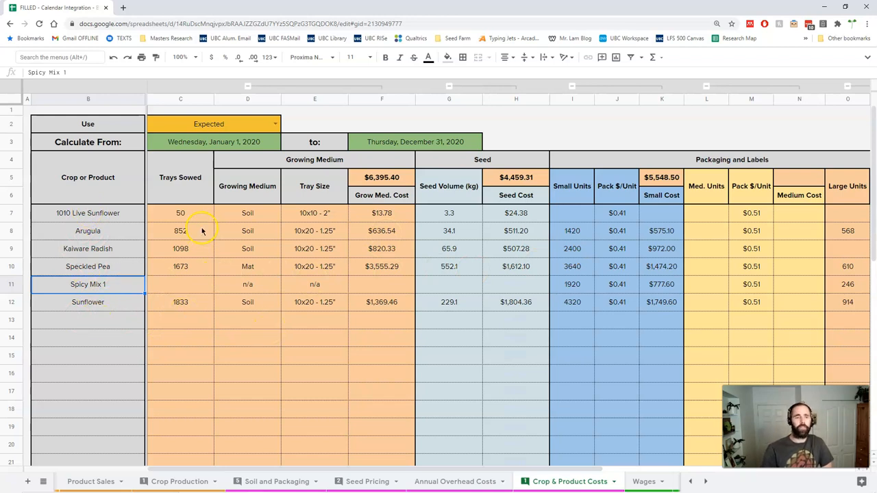
Step: Inspect the Trays Sowed and growing-medium lookup formulas for 1010 Live Sunflower
left_click(181, 214)
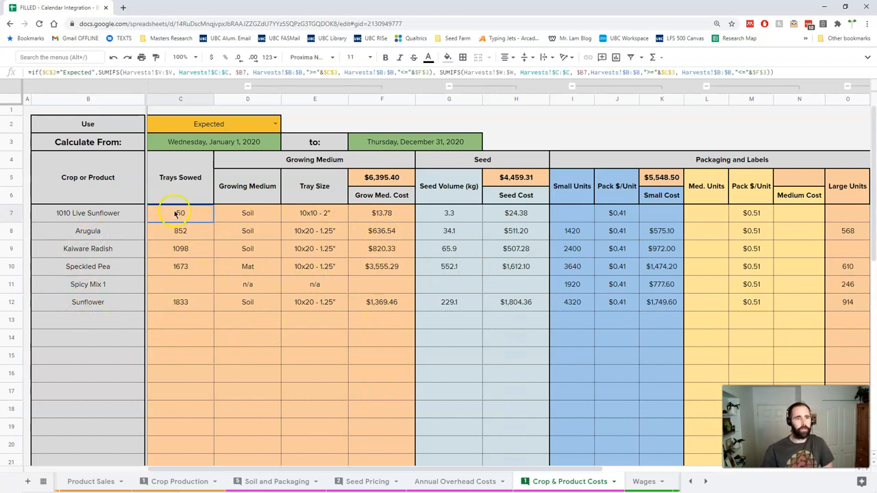
left_click(247, 214)
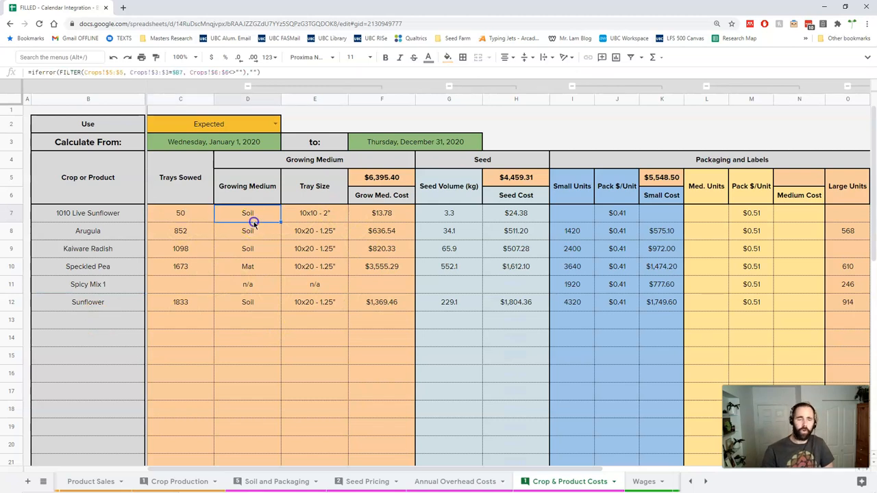
left_click(315, 214)
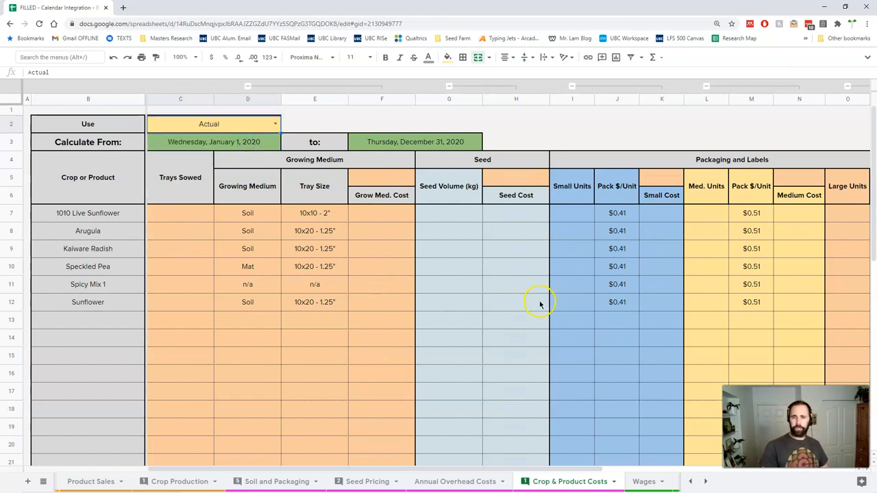
Step: Set the Use dropdown in C2 back to Expected so the cost figures fill in
left_click(274, 123)
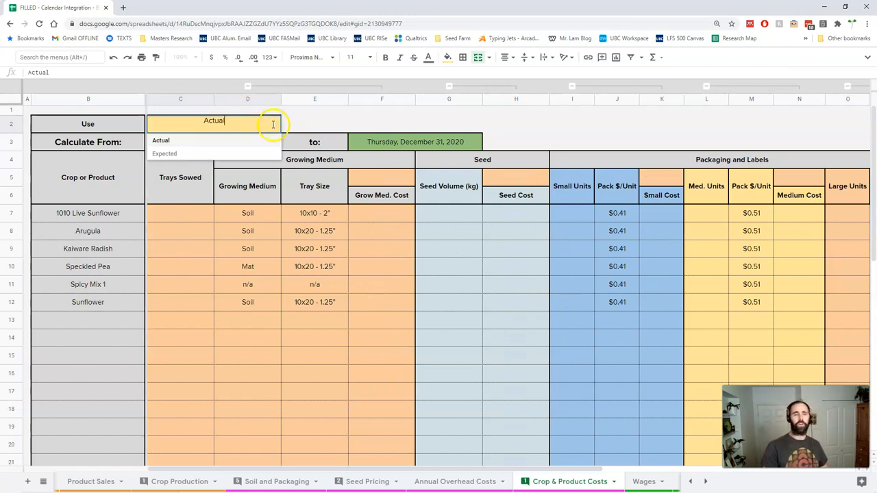
left_click(164, 153)
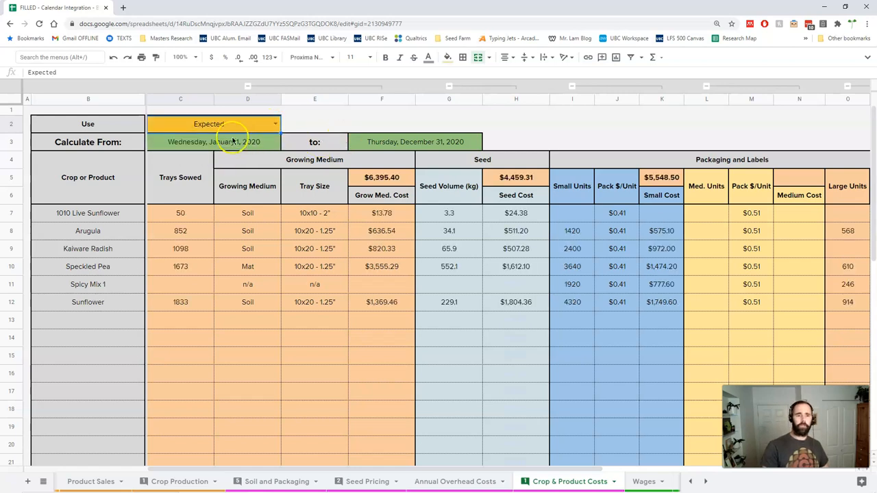
mouse_move(438, 129)
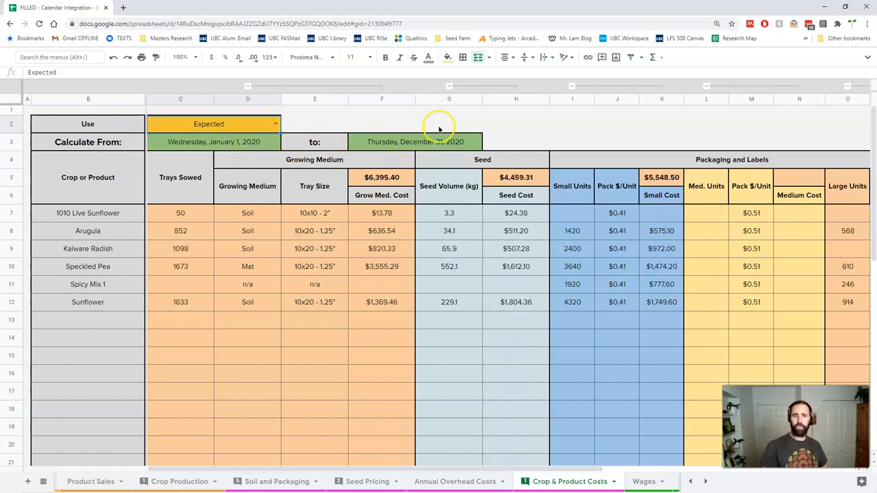
mouse_move(425, 134)
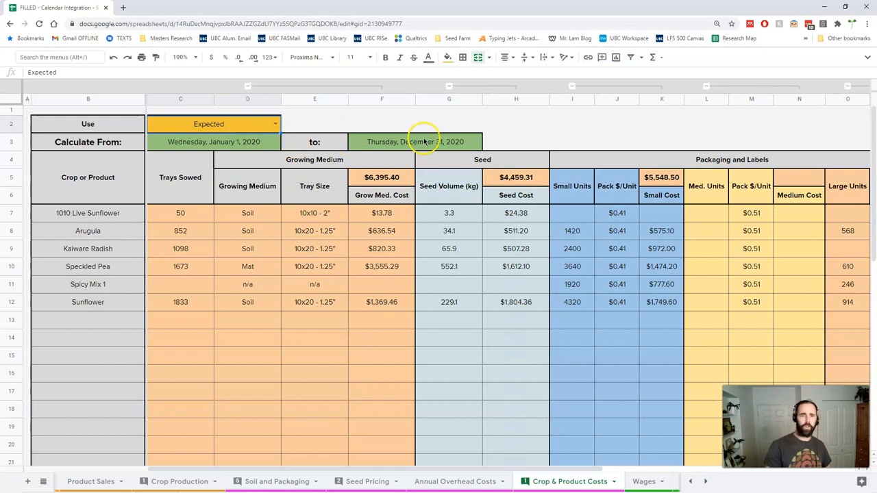
mouse_move(277, 213)
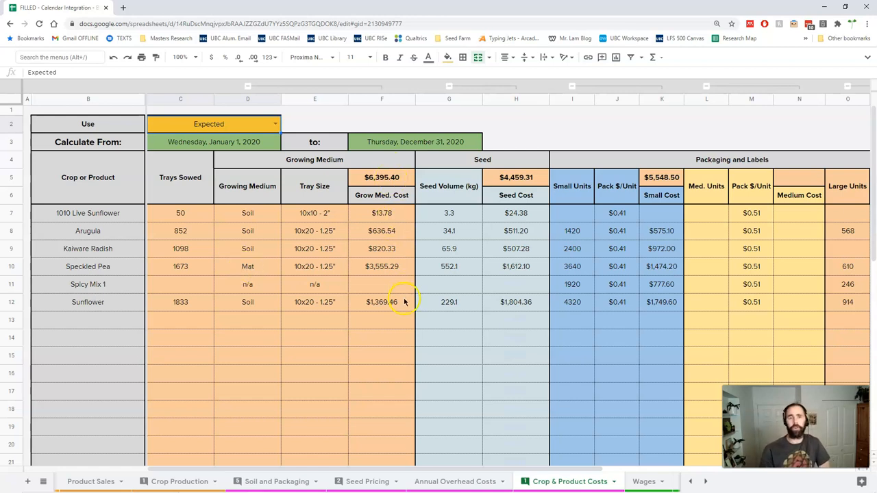
scroll("right", 3)
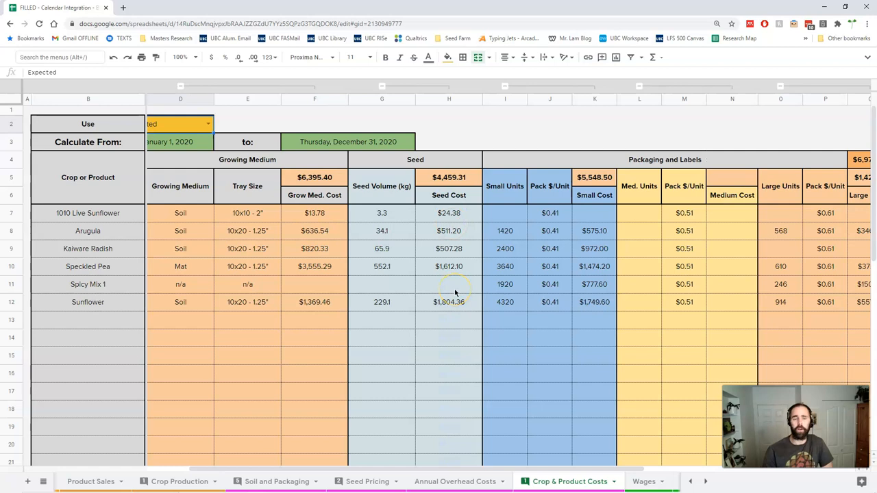
scroll("right", 3)
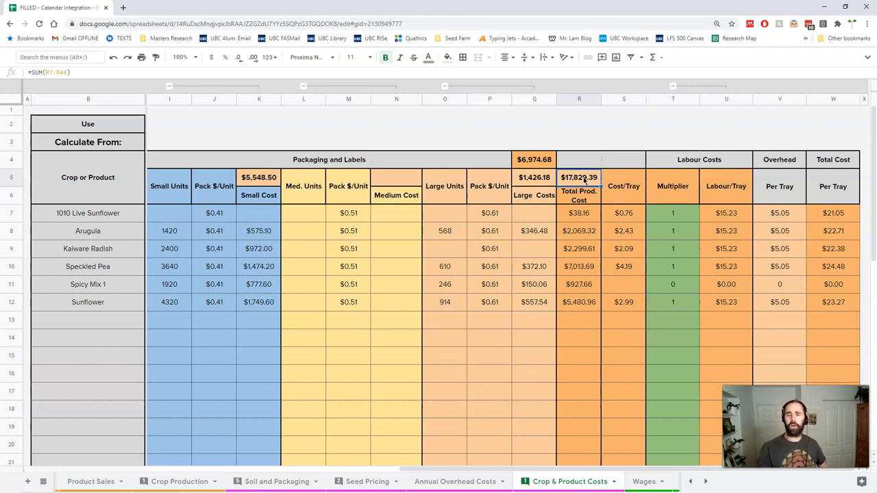
left_click(578, 301)
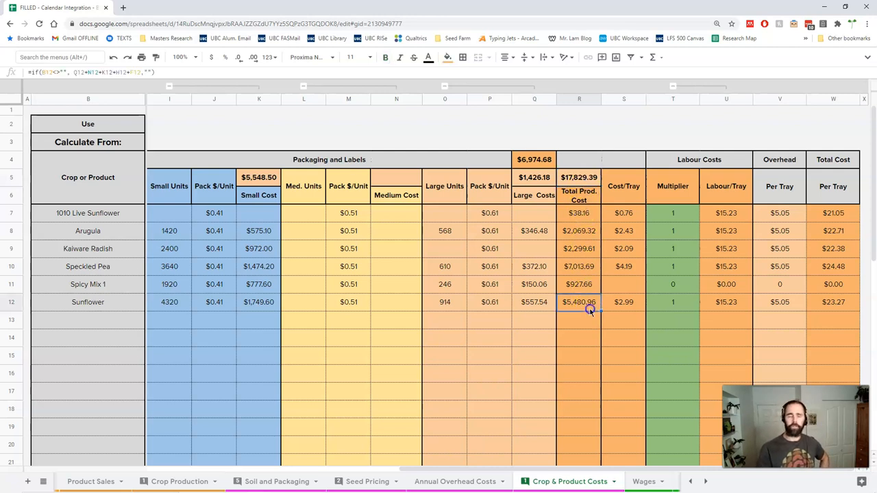
left_click(672, 303)
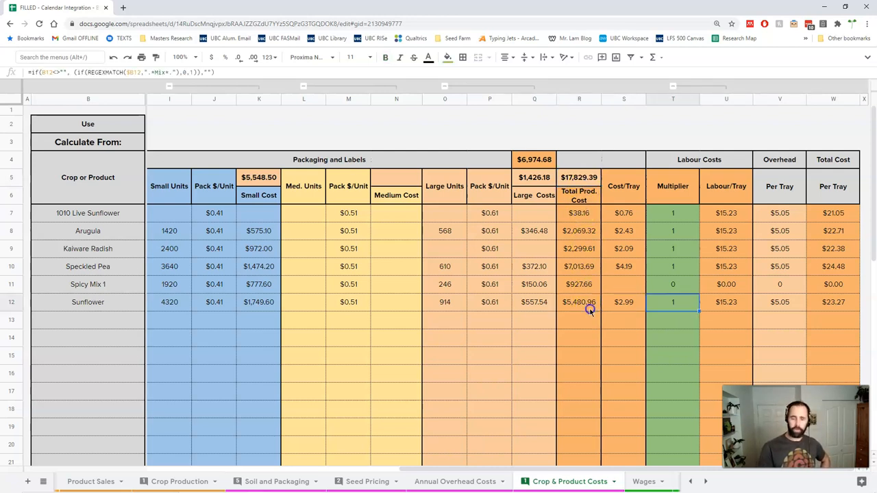
left_click(578, 303)
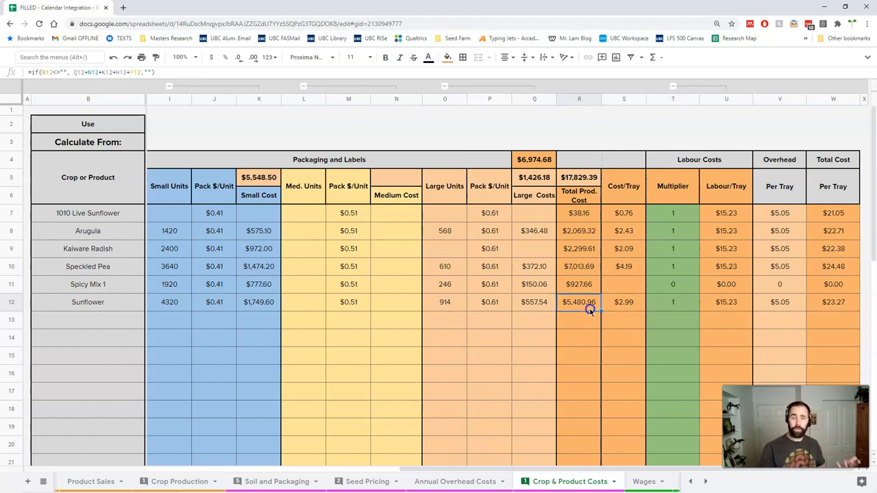
mouse_move(660, 312)
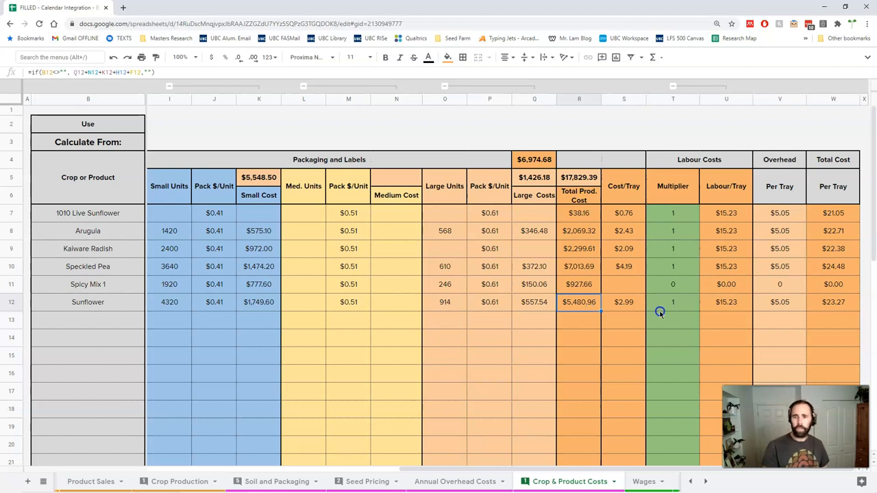
left_click(623, 214)
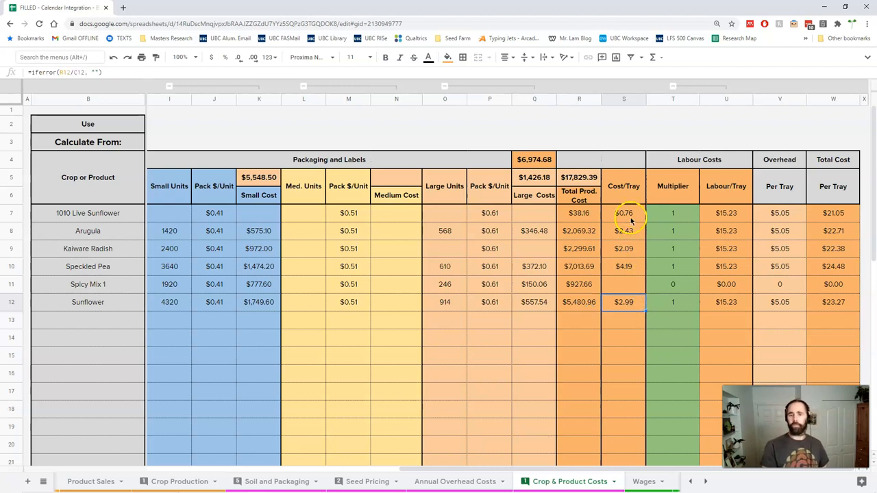
left_click(623, 303)
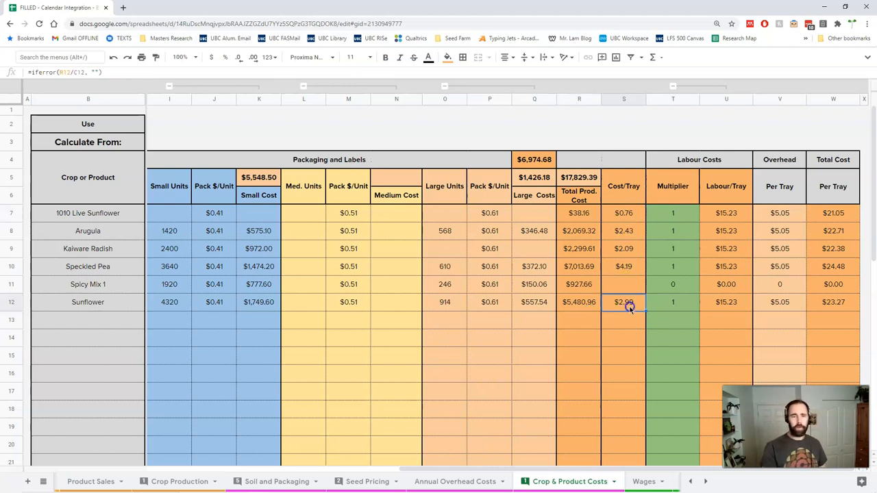
left_click(623, 214)
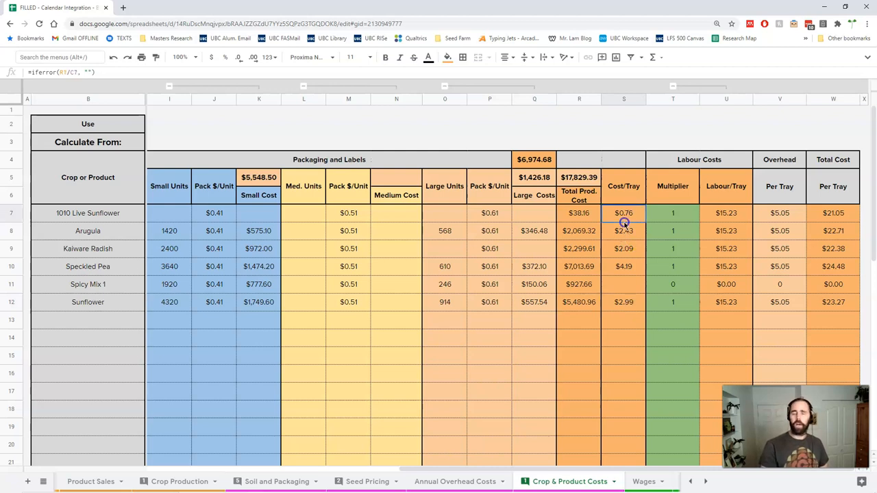
left_click(623, 248)
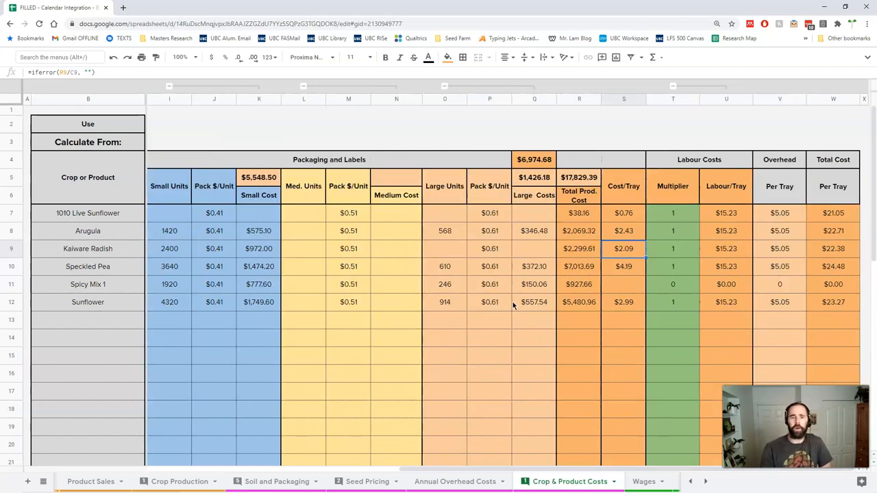
Step: Scroll the Crop & Product Costs sheet sideways to the Labour Costs, Overhead and Total Cost columns
scroll("left", 3)
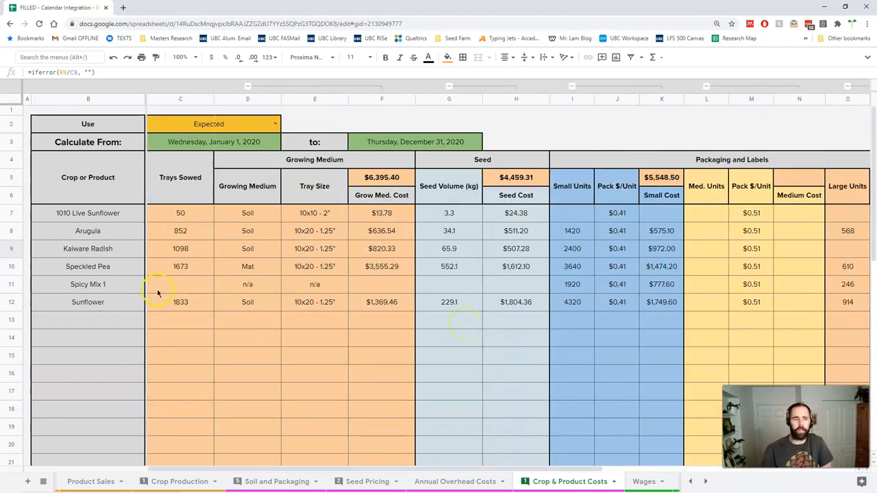
scroll("right", 3)
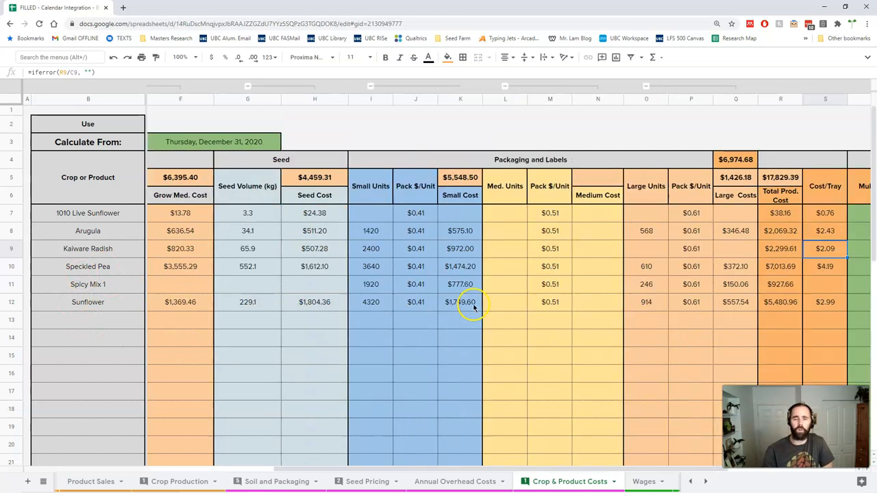
scroll("left", 3)
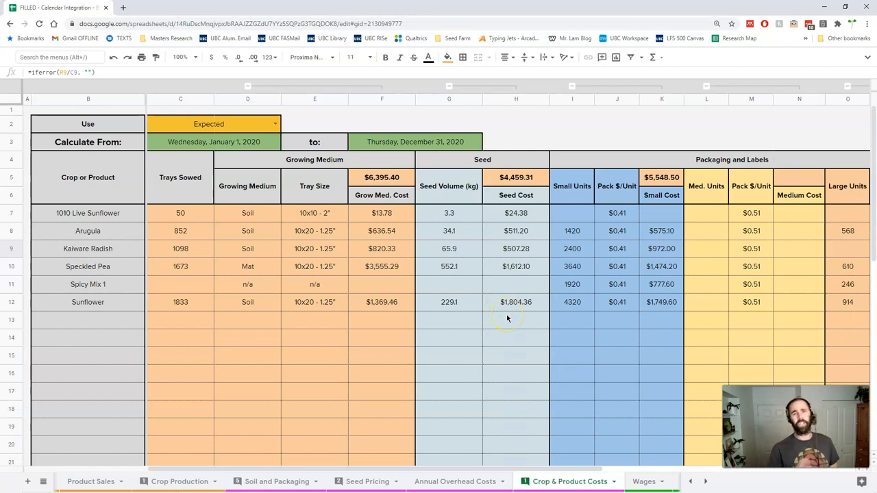
scroll("right", 3)
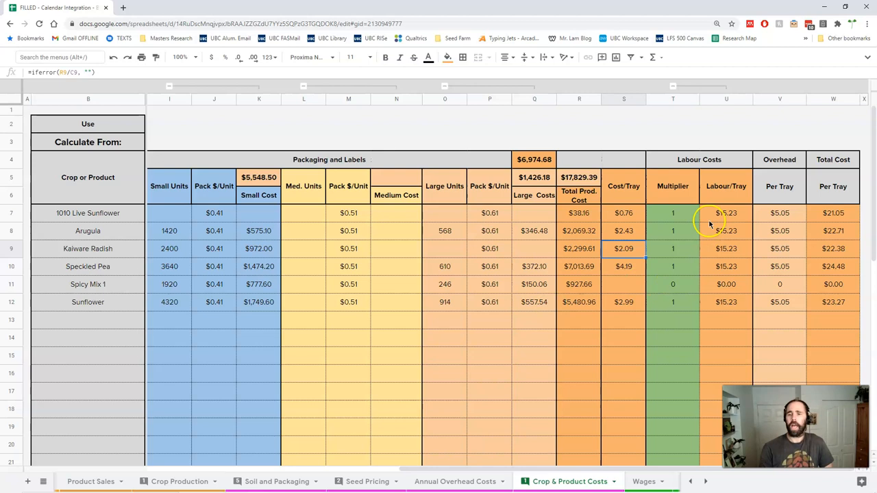
left_click(726, 214)
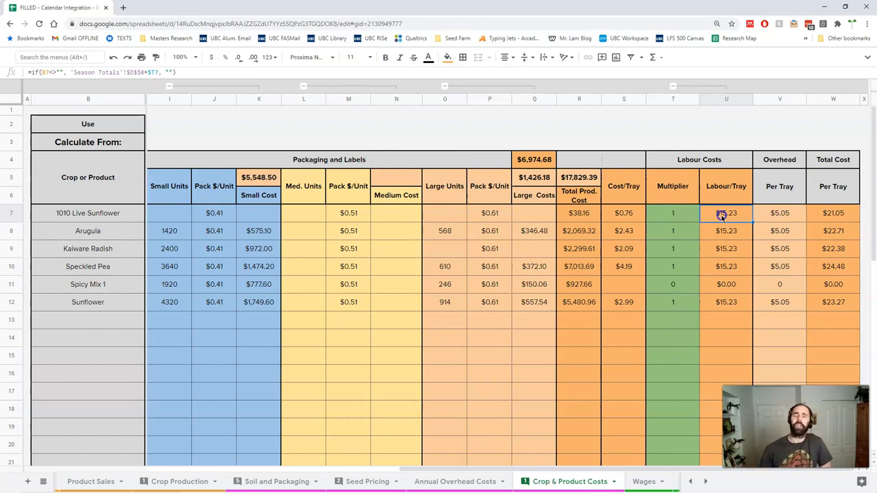
left_click(726, 319)
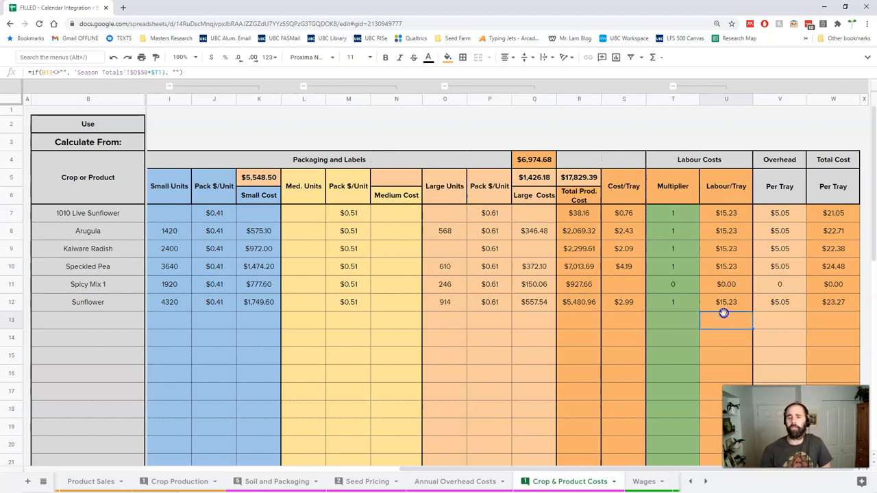
left_click(726, 303)
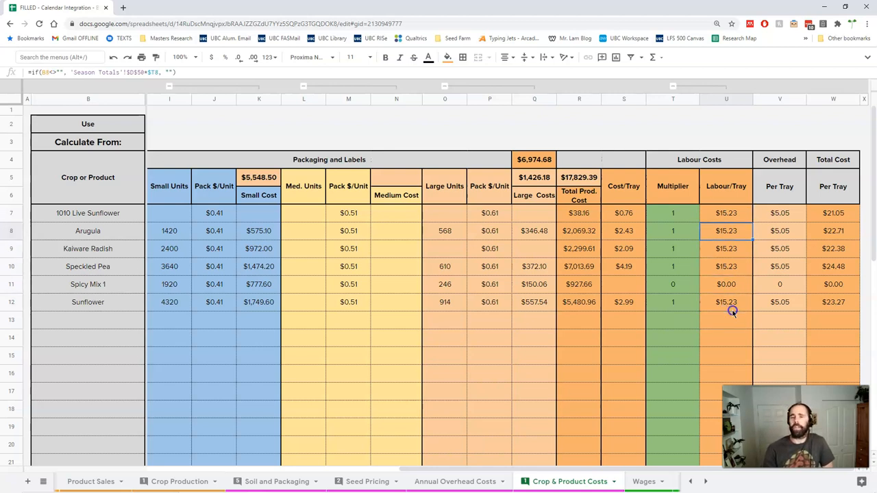
left_click(726, 303)
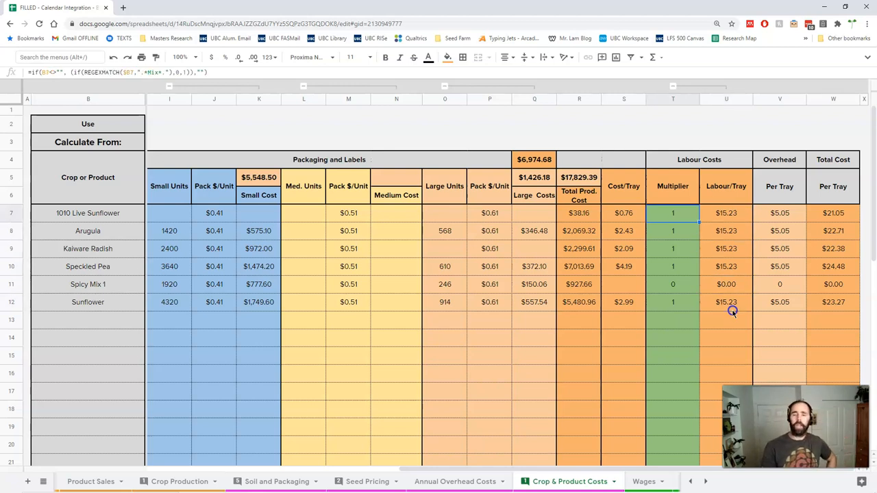
left_click(672, 302)
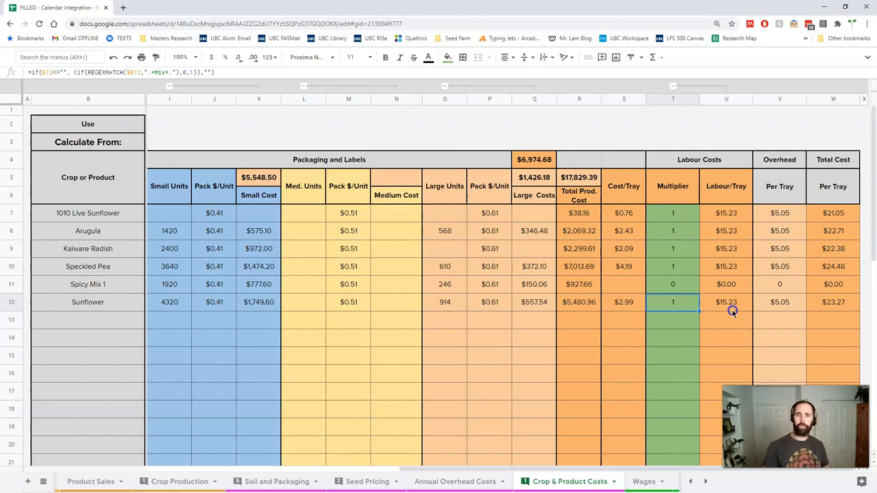
left_click(671, 230)
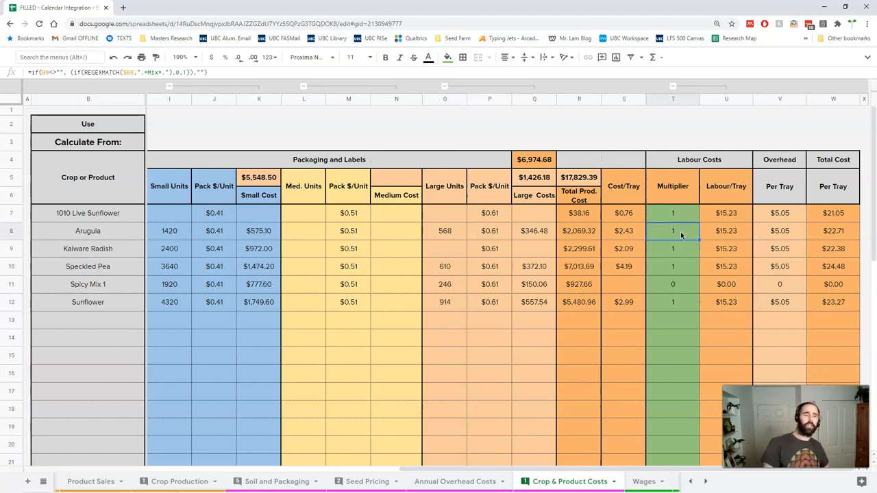
left_click(672, 249)
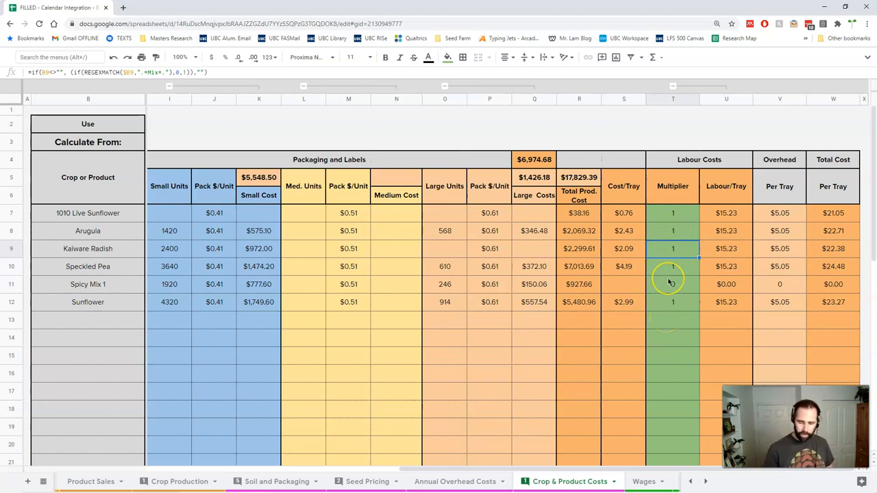
Step: Enter labour multipliers 0.7 for 1010 Live Sunflower, 0.8 Kaleware Radish, 0.9 Speckled Pea, 1.2 Sunflower in column T
left_click(673, 248)
type("0.8")
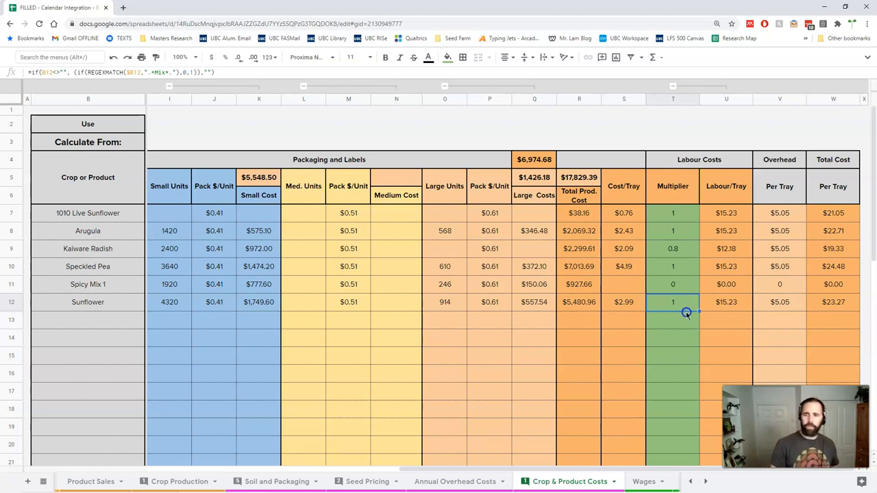
double_click(673, 303)
type(".2")
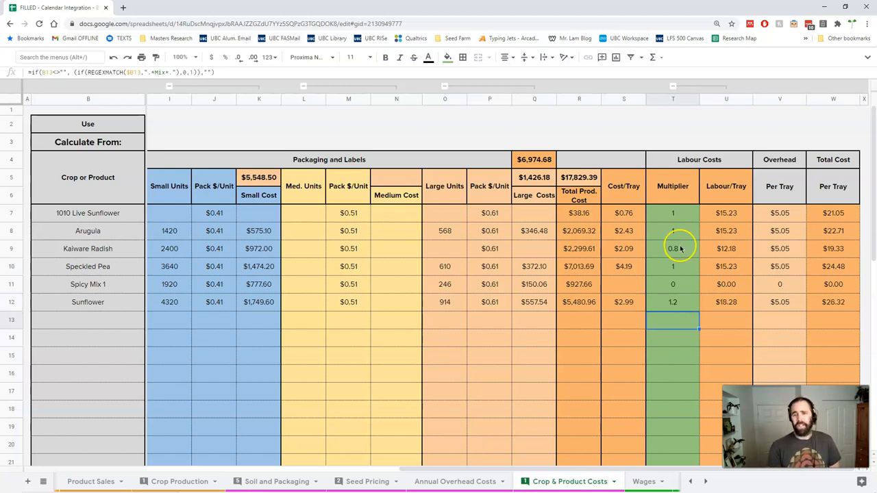
left_click(671, 266)
type("0.9")
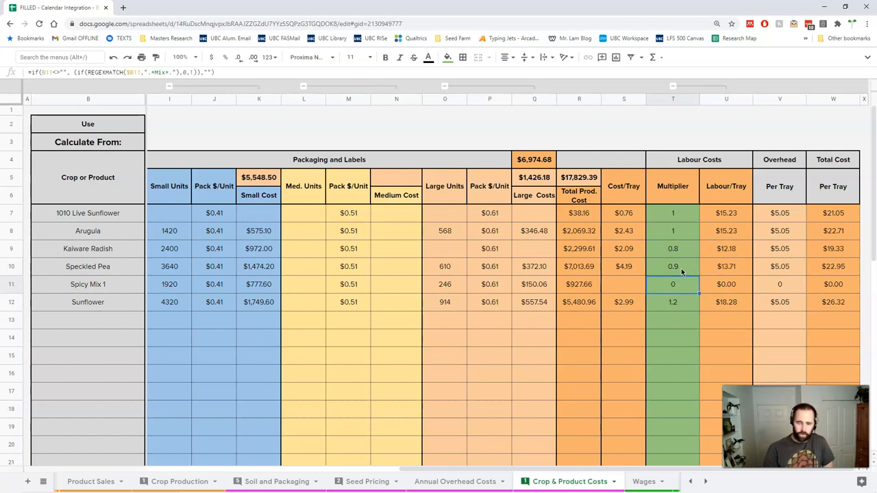
left_click(672, 214)
type("0.5")
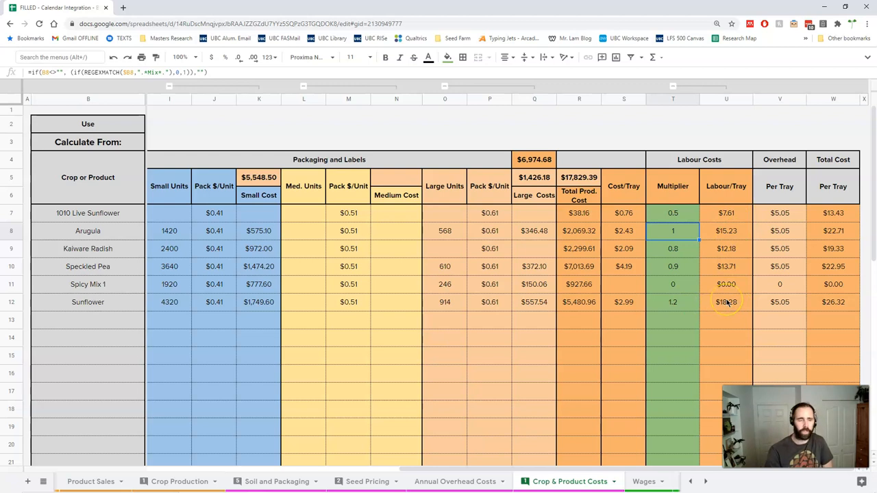
left_click(726, 212)
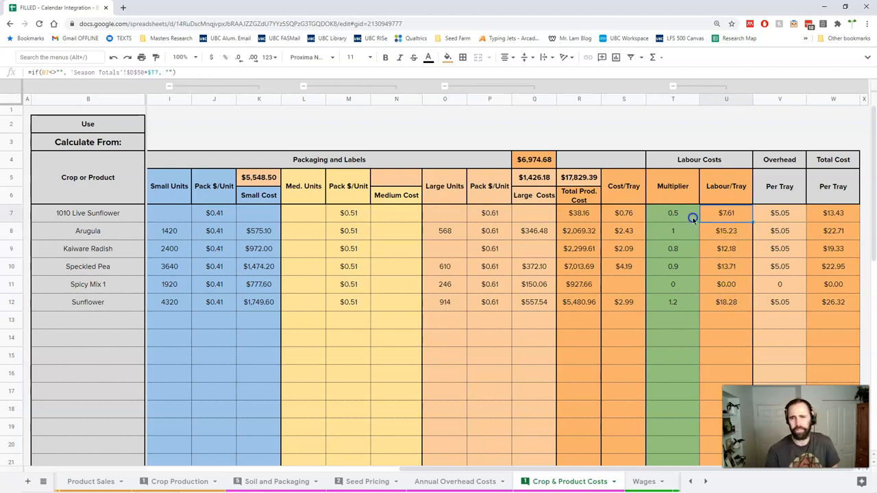
left_click(672, 214)
type("0.7")
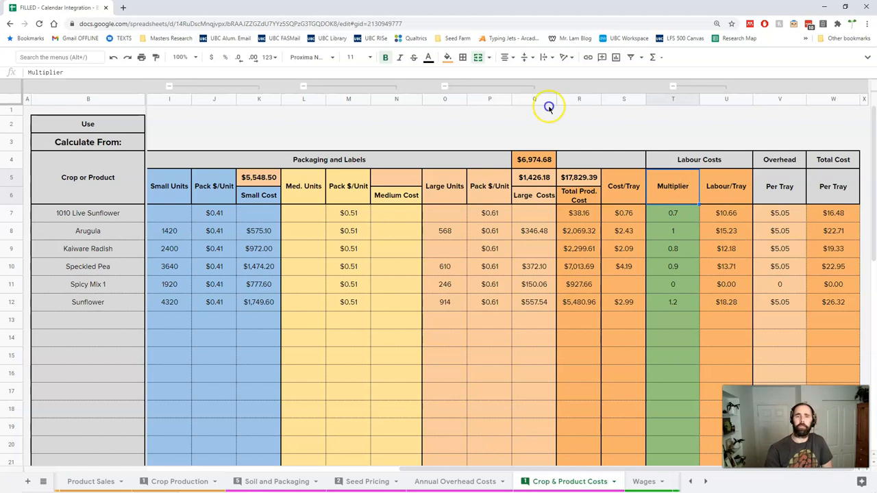
Step: Unmerge the Multiplier header and select the empty cell T5 above the label
left_click(672, 213)
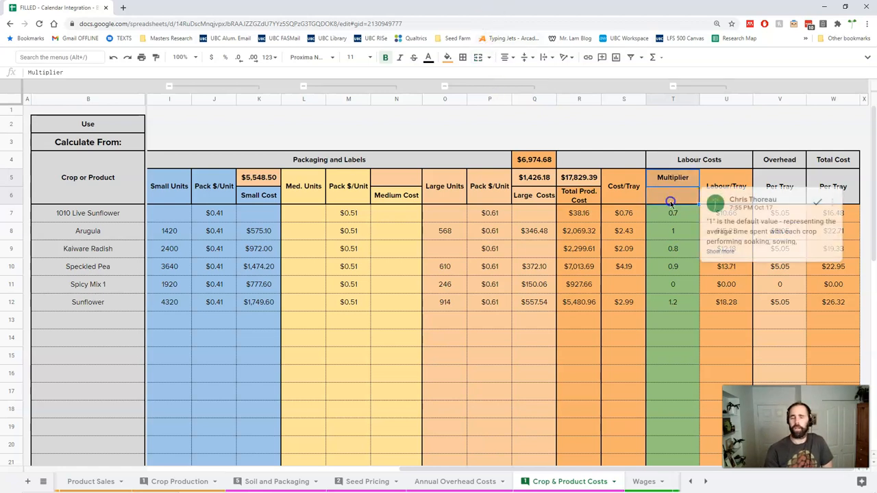
left_click(671, 178)
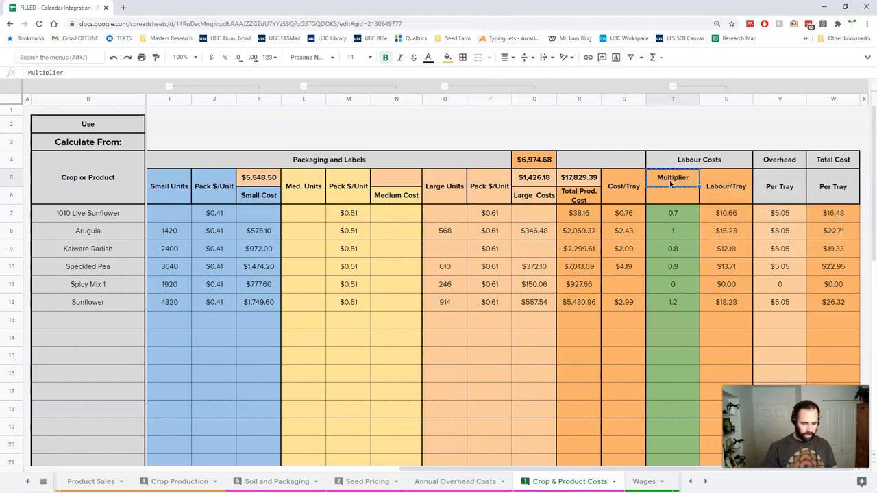
left_click(673, 194)
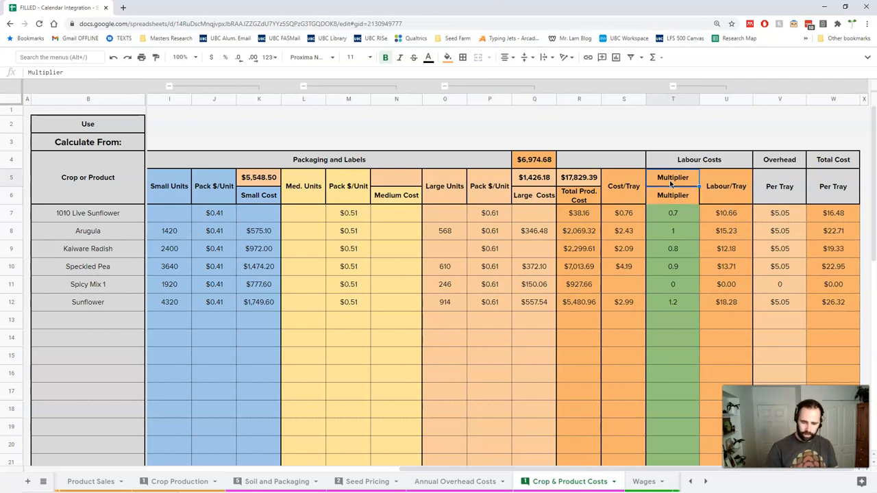
left_click(673, 178)
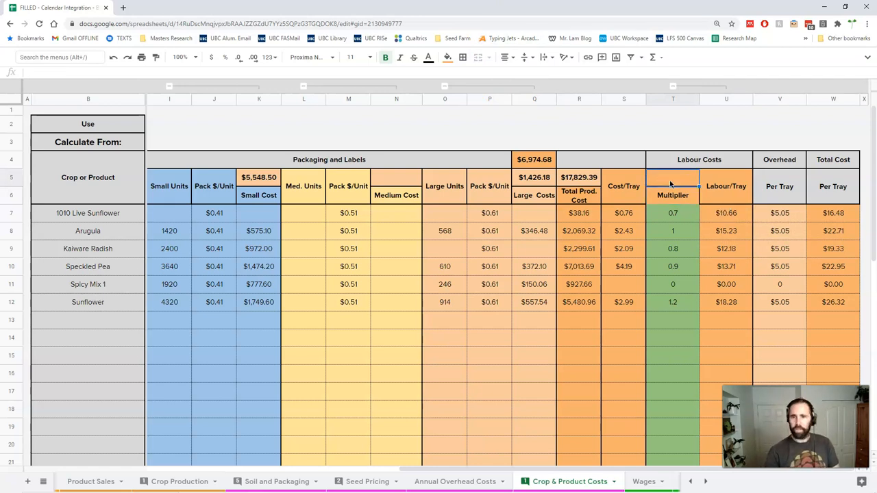
Step: Enter =AVERAGE(T7:T44) in T5 so it shows the multiplier average, about 0.767
type("=SUM(")
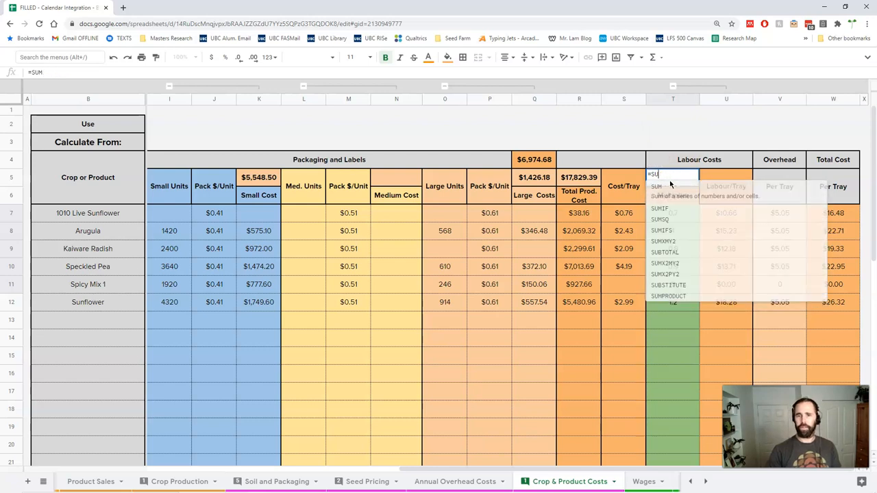
type("average")
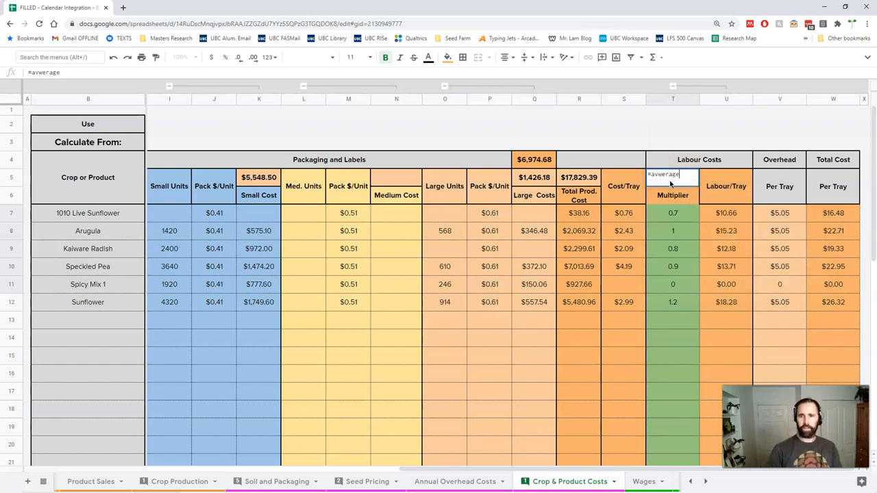
key("Backspace")
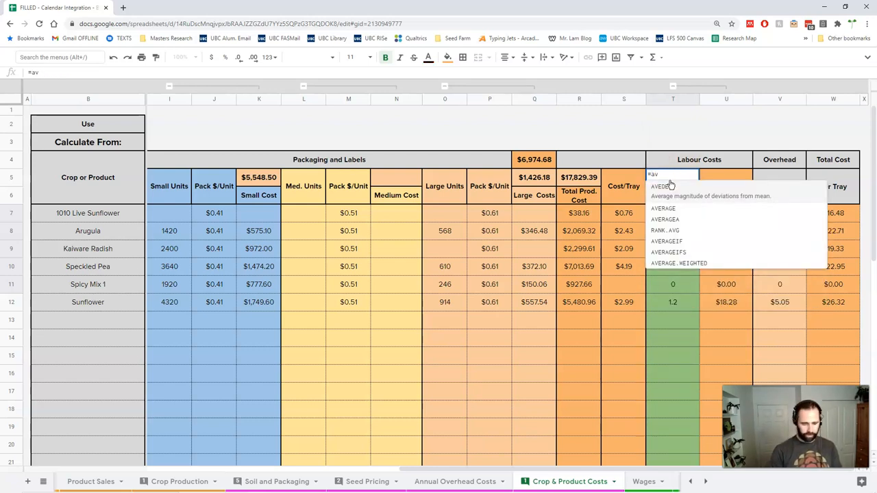
type("erage")
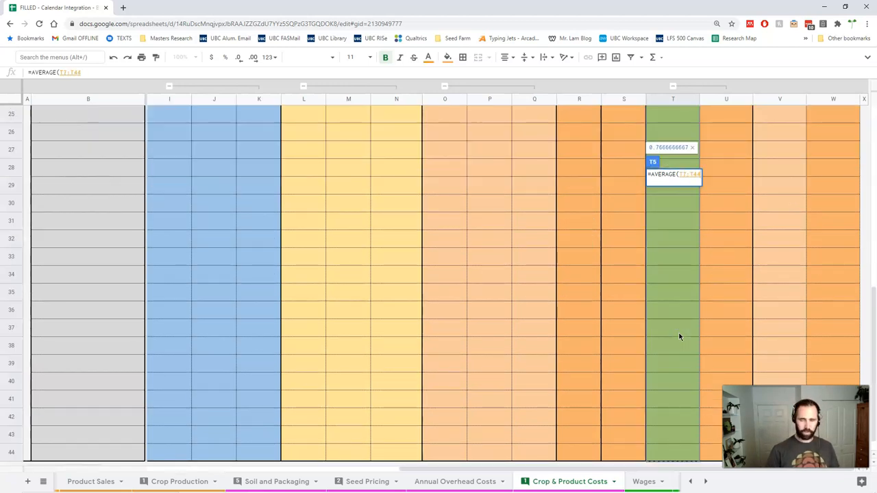
scroll("up", 3)
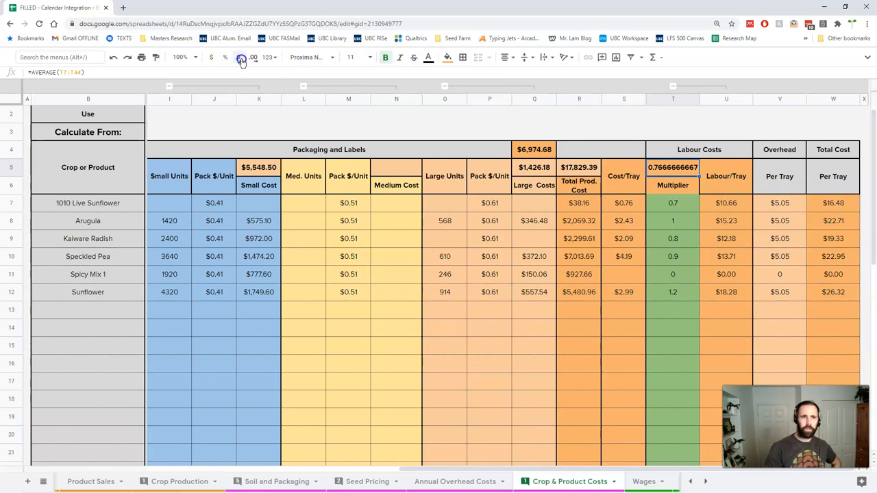
left_click(238, 58)
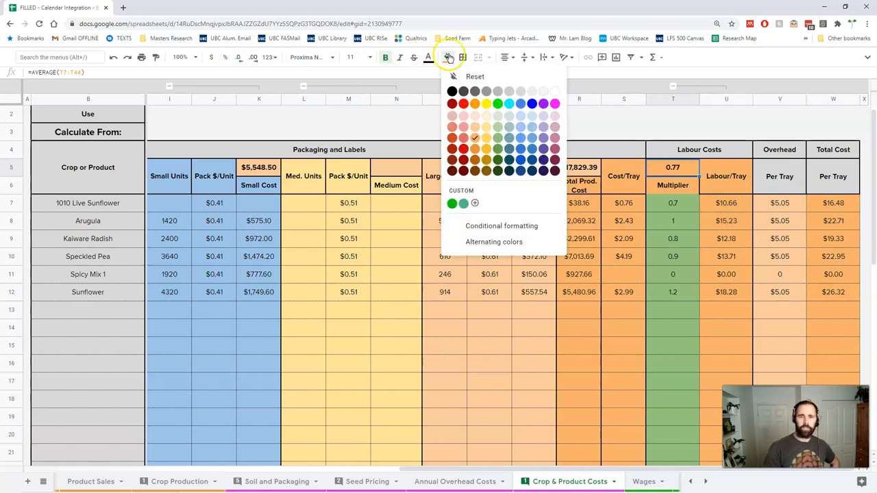
left_click(623, 203)
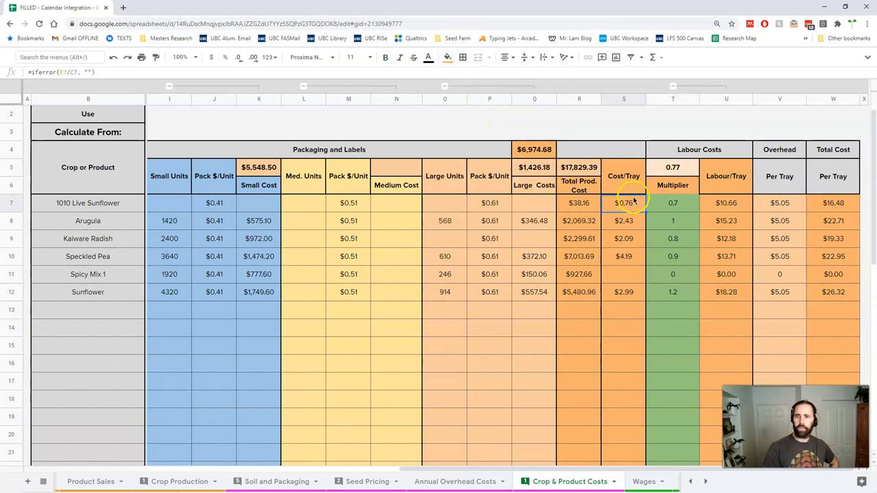
left_click(673, 185)
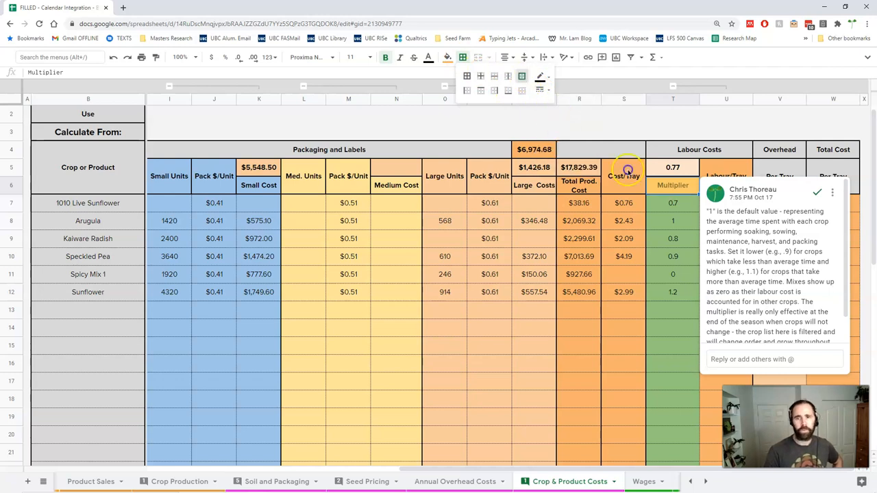
left_click(672, 256)
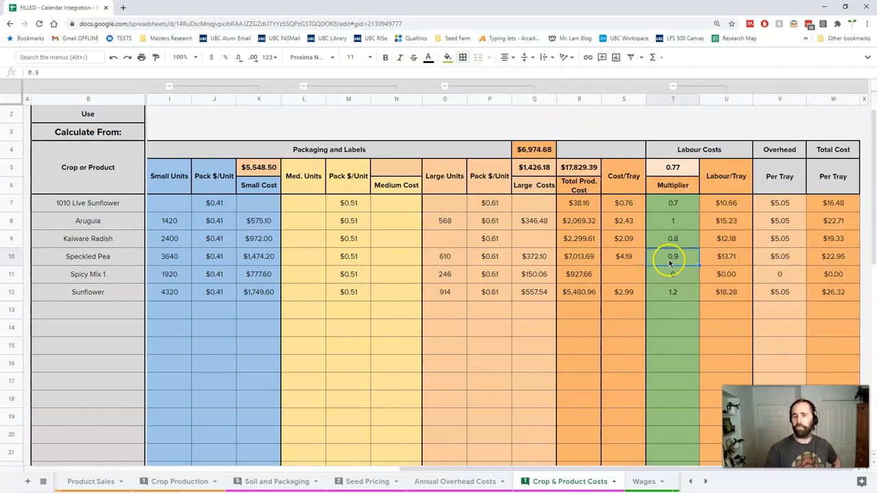
left_click(673, 167)
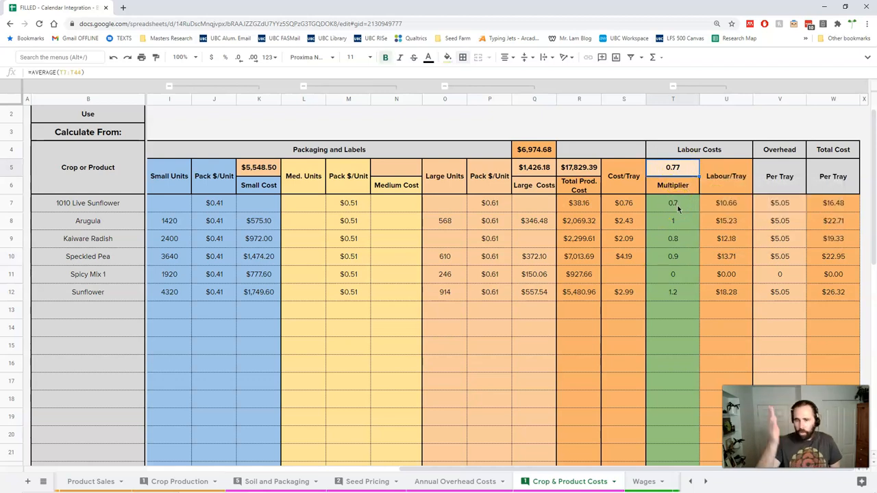
Step: Revise the multipliers to 0.85, 0.9, 1.1 and 1.25 so the header average reaches 1.00
left_click(673, 202)
type("0.8")
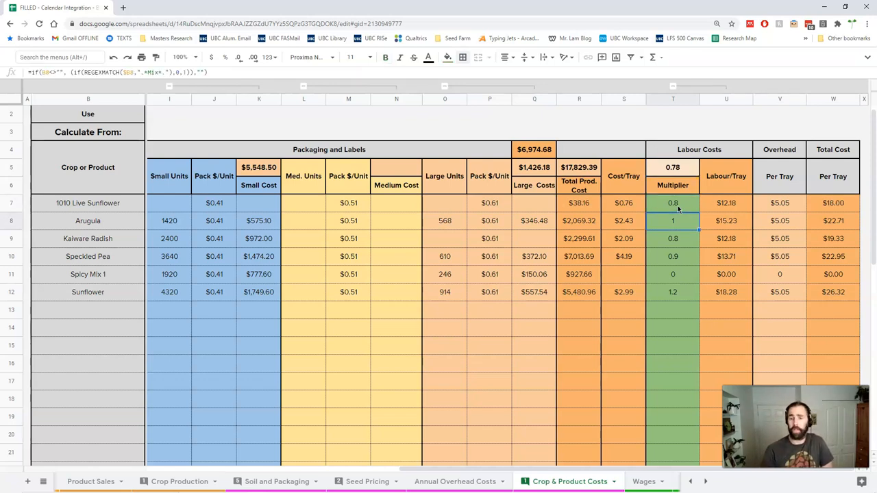
left_click(672, 256)
type("1")
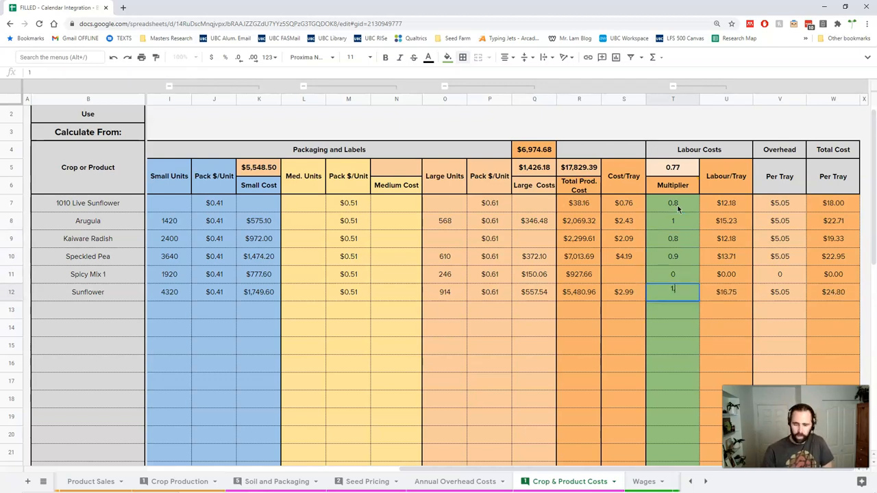
key("Return")
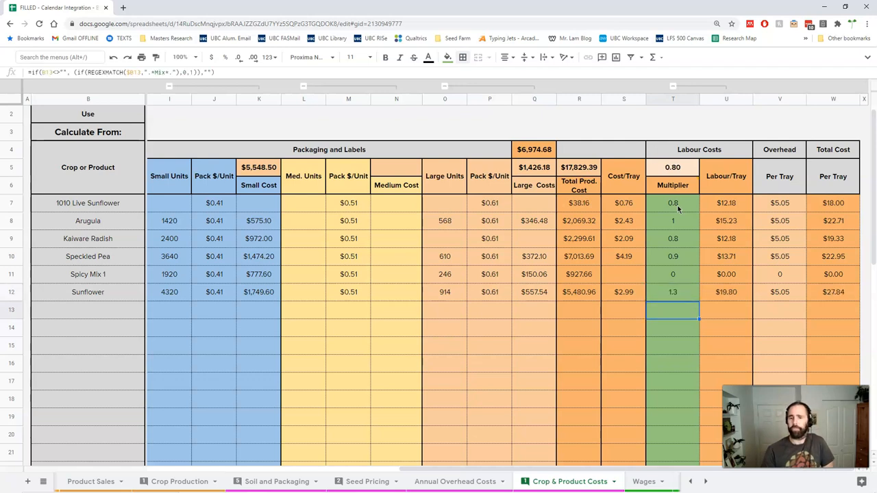
left_click(673, 274)
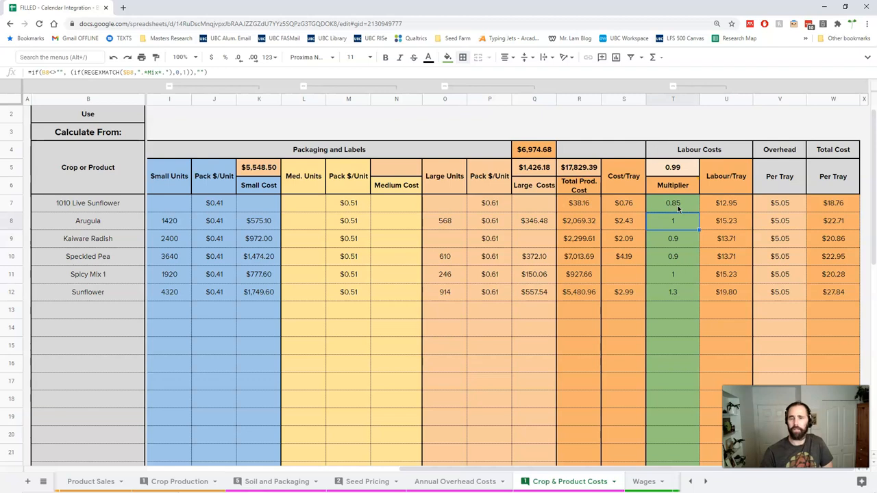
left_click(671, 274)
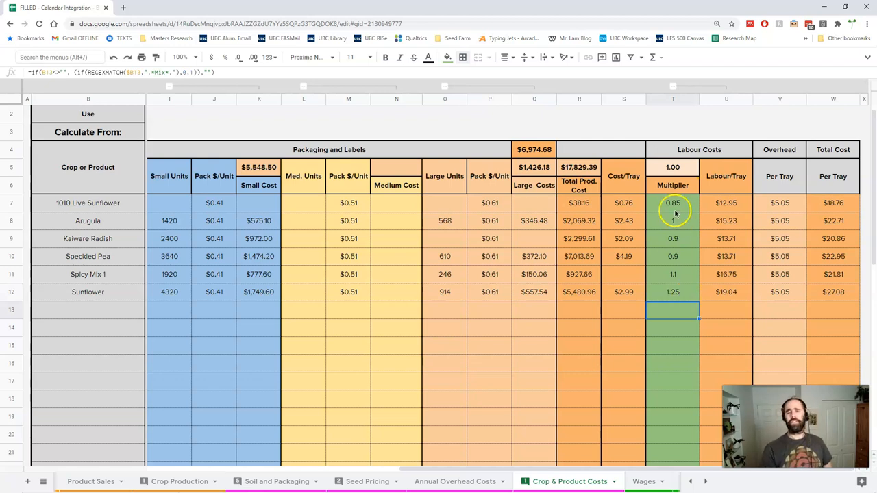
Step: Review the Sunflower, Kaiware Radish, Arugula and 1010 Live Sunflower multipliers and confirm T5 reads 1.00
left_click(672, 292)
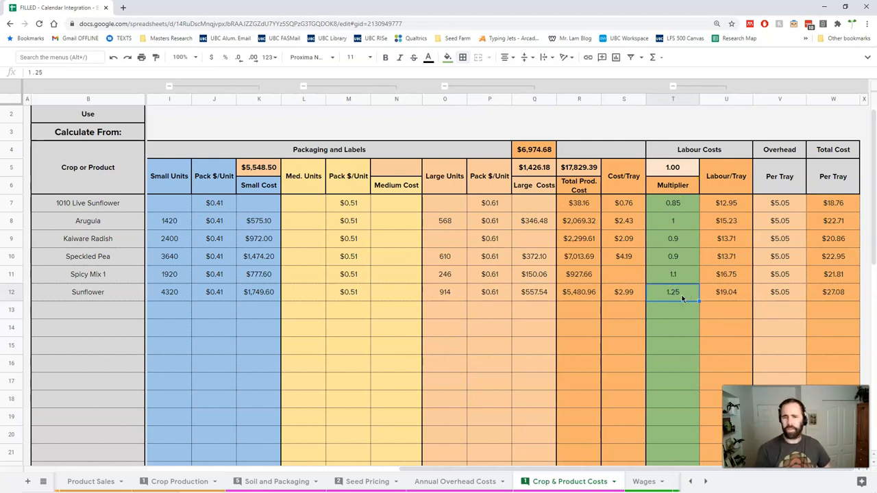
mouse_move(662, 313)
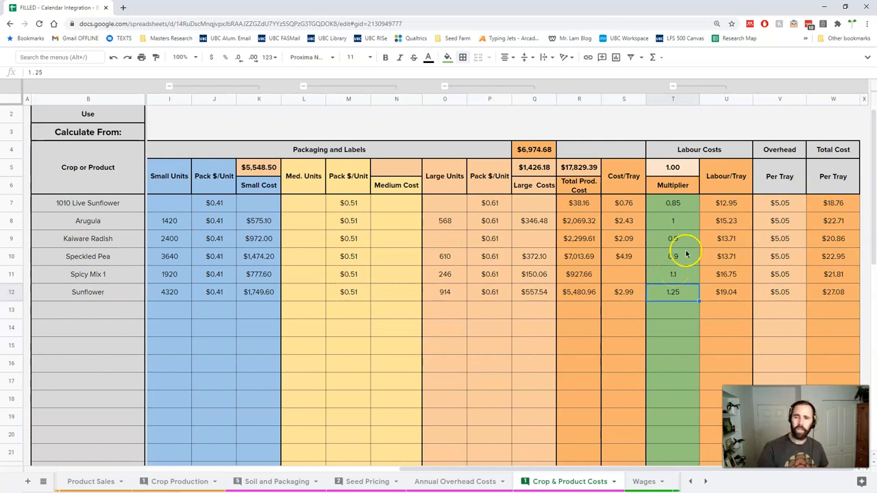
left_click(673, 238)
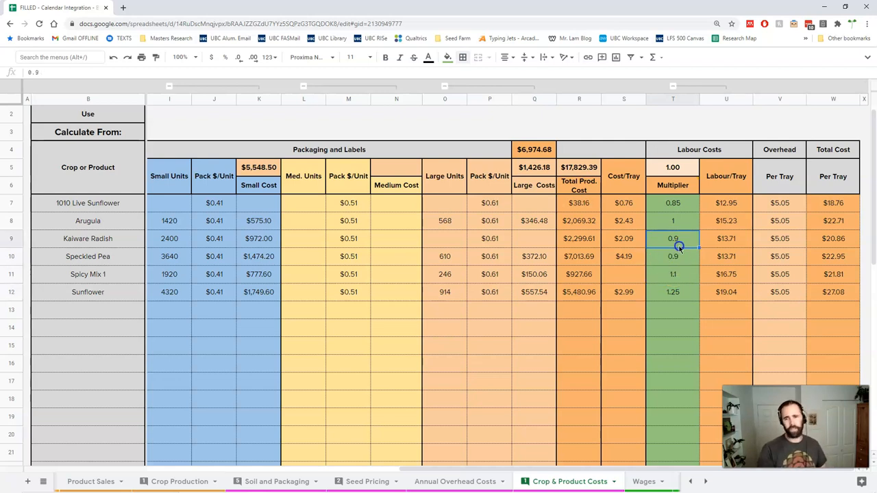
left_click(673, 221)
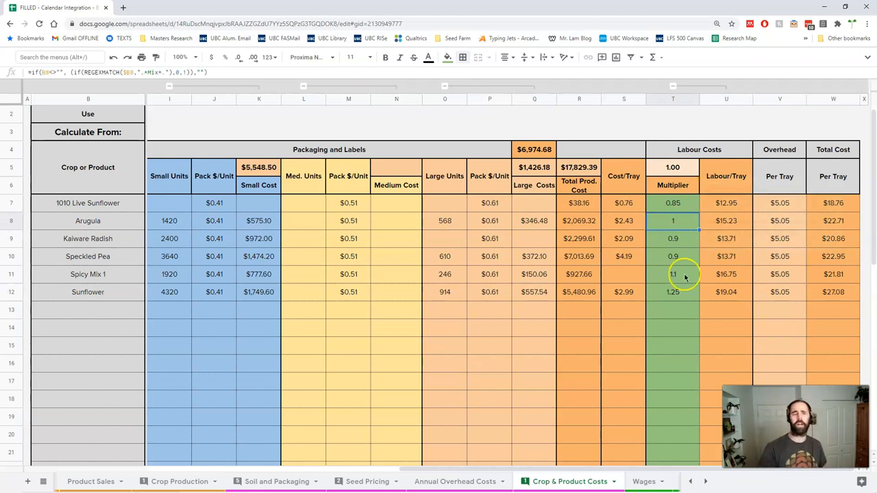
left_click(672, 203)
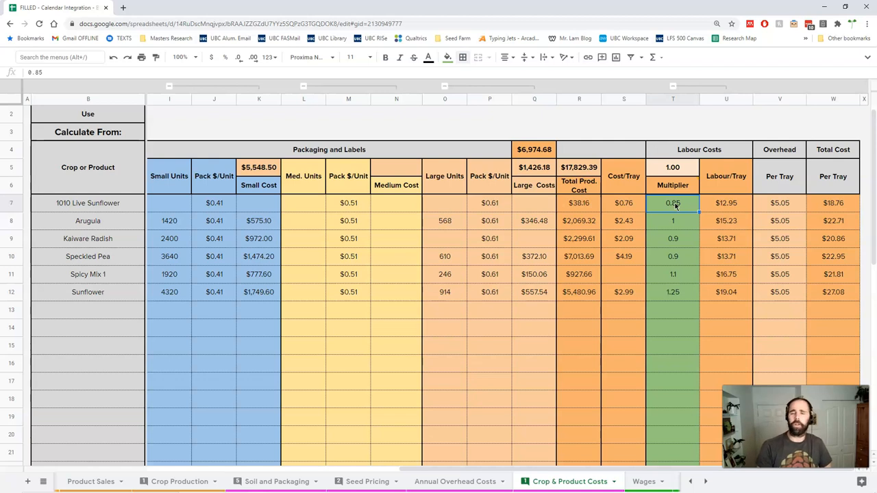
left_click(672, 167)
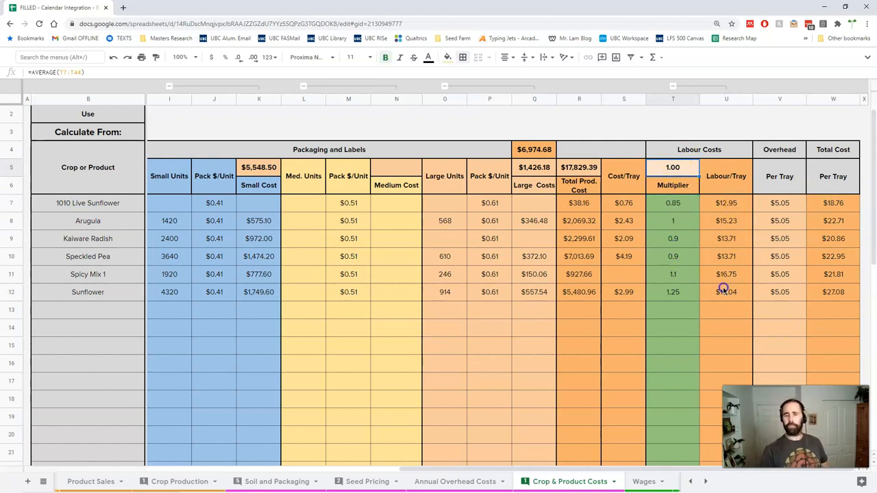
left_click(726, 238)
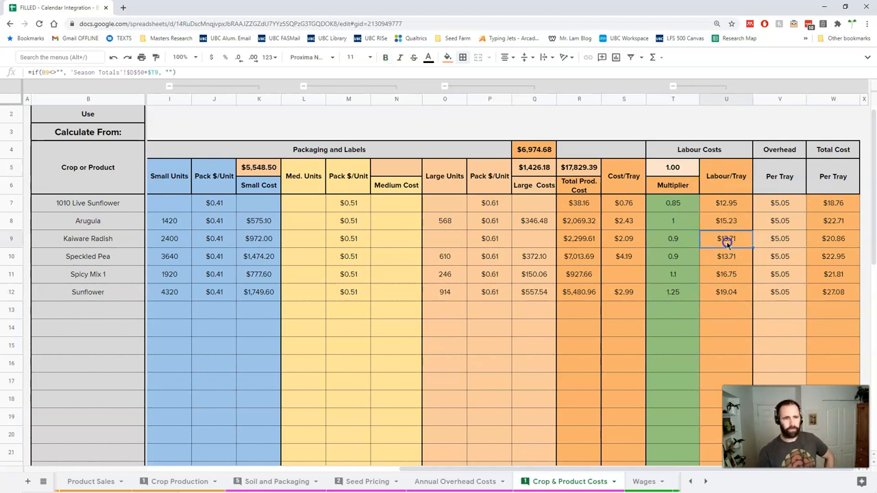
left_click(726, 256)
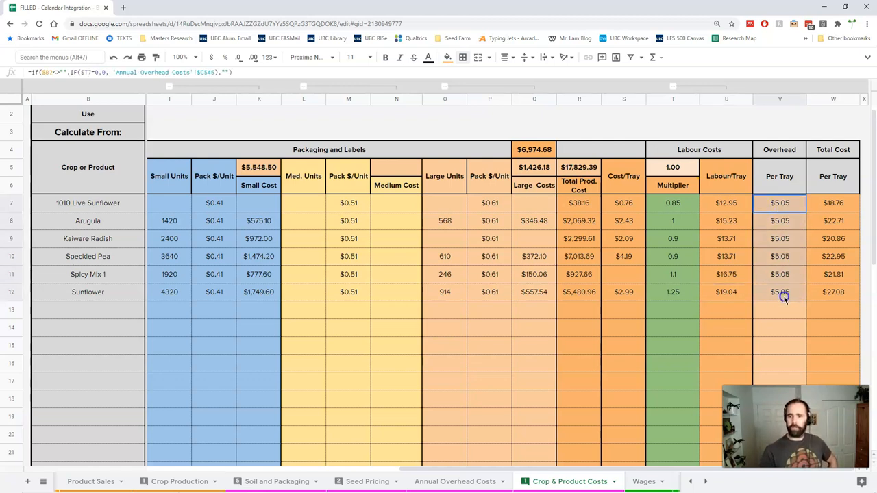
left_click(832, 203)
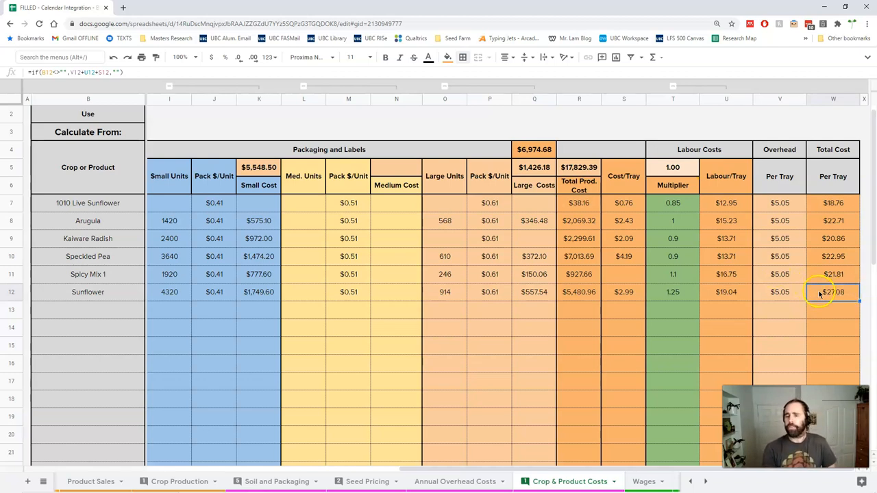
mouse_move(768, 323)
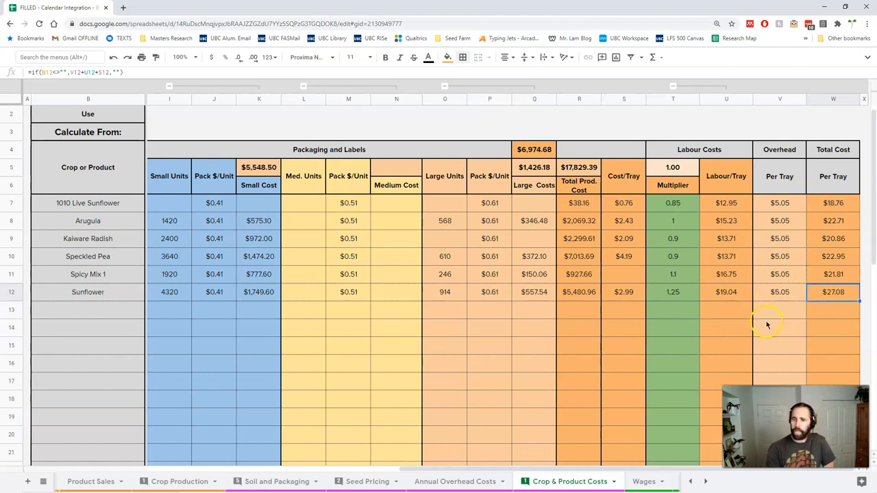
left_click(672, 292)
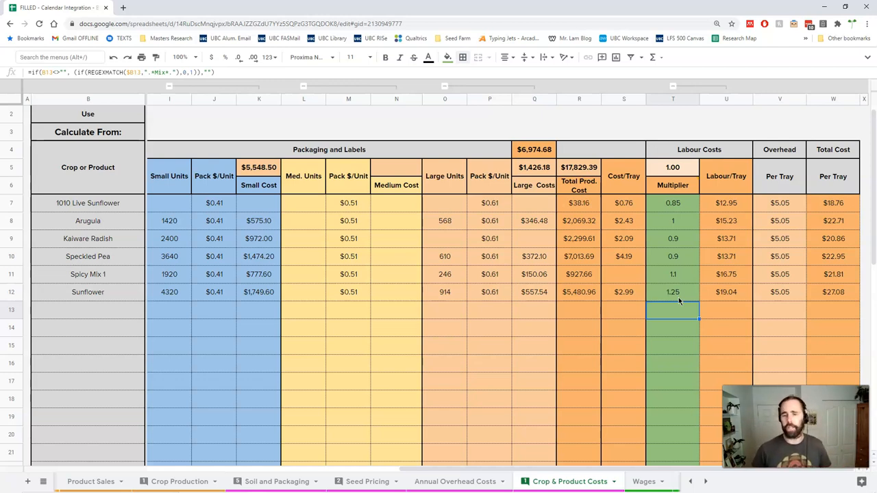
mouse_move(501, 299)
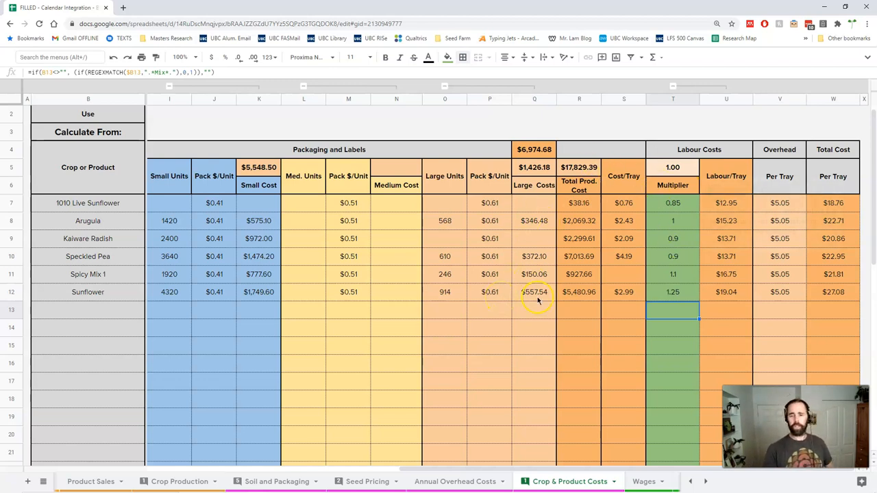
mouse_move(556, 323)
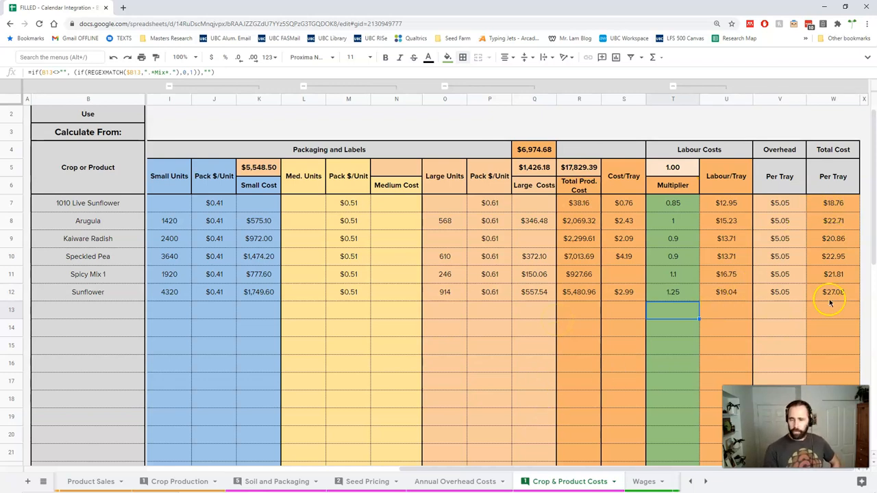
mouse_move(533, 430)
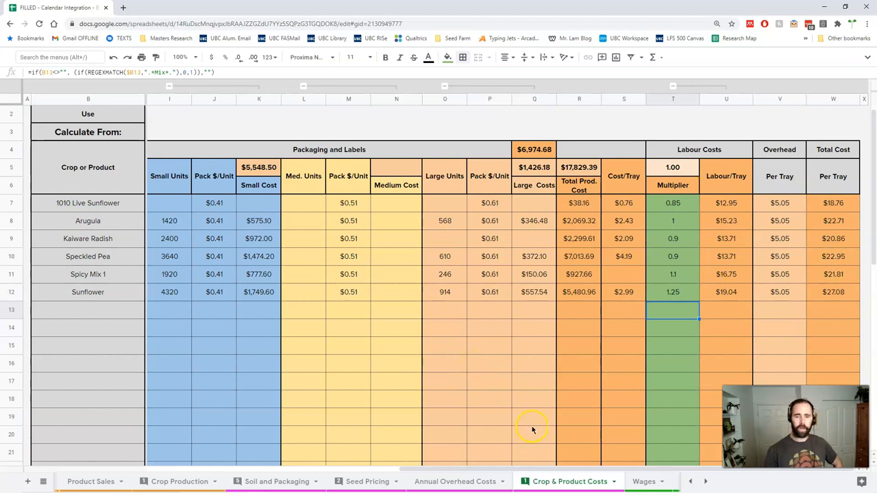